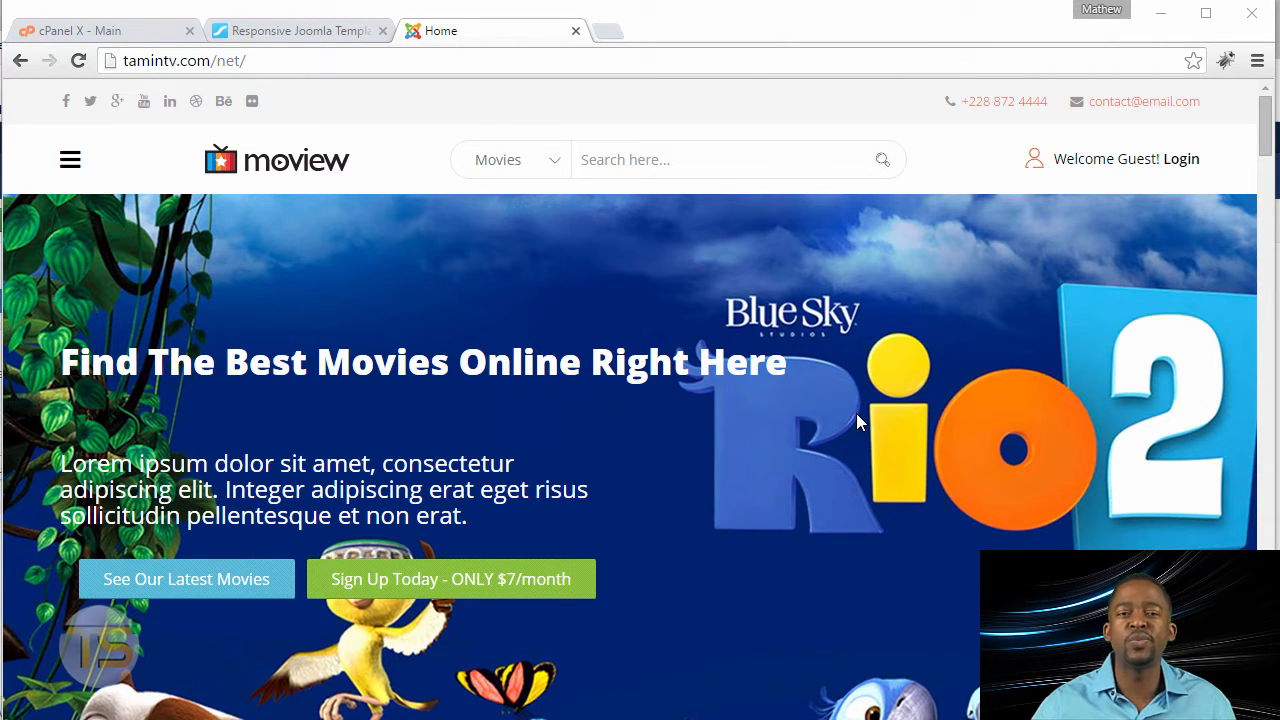
pyautogui.moveTo(318, 40)
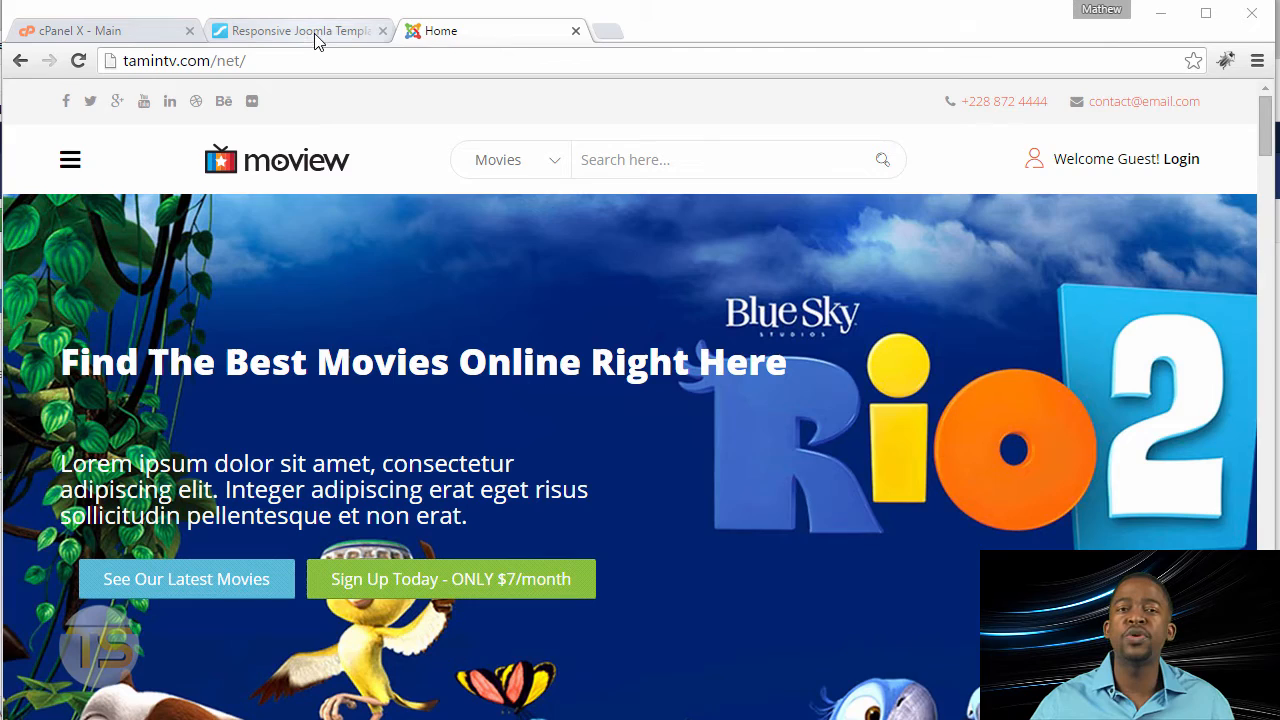
# Switch to the JoomShaper tab advertising its 80 Joomla templates
pyautogui.click(296, 30)
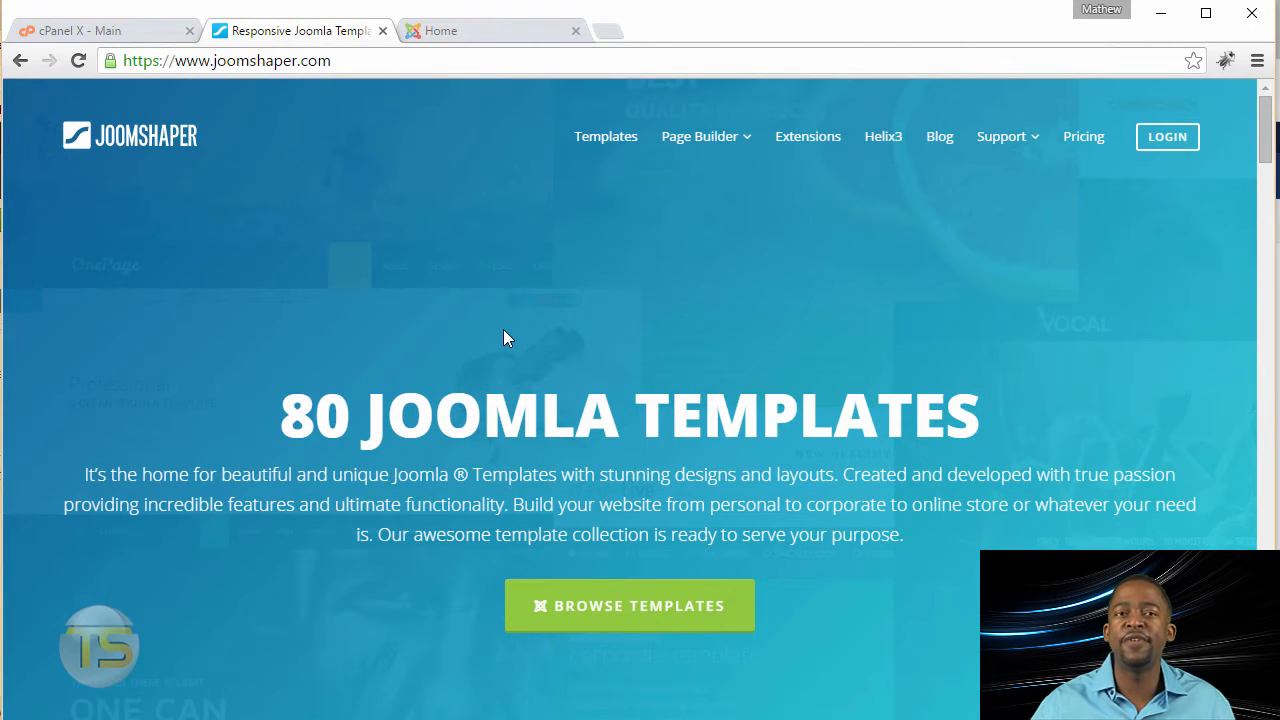
pyautogui.moveTo(604, 352)
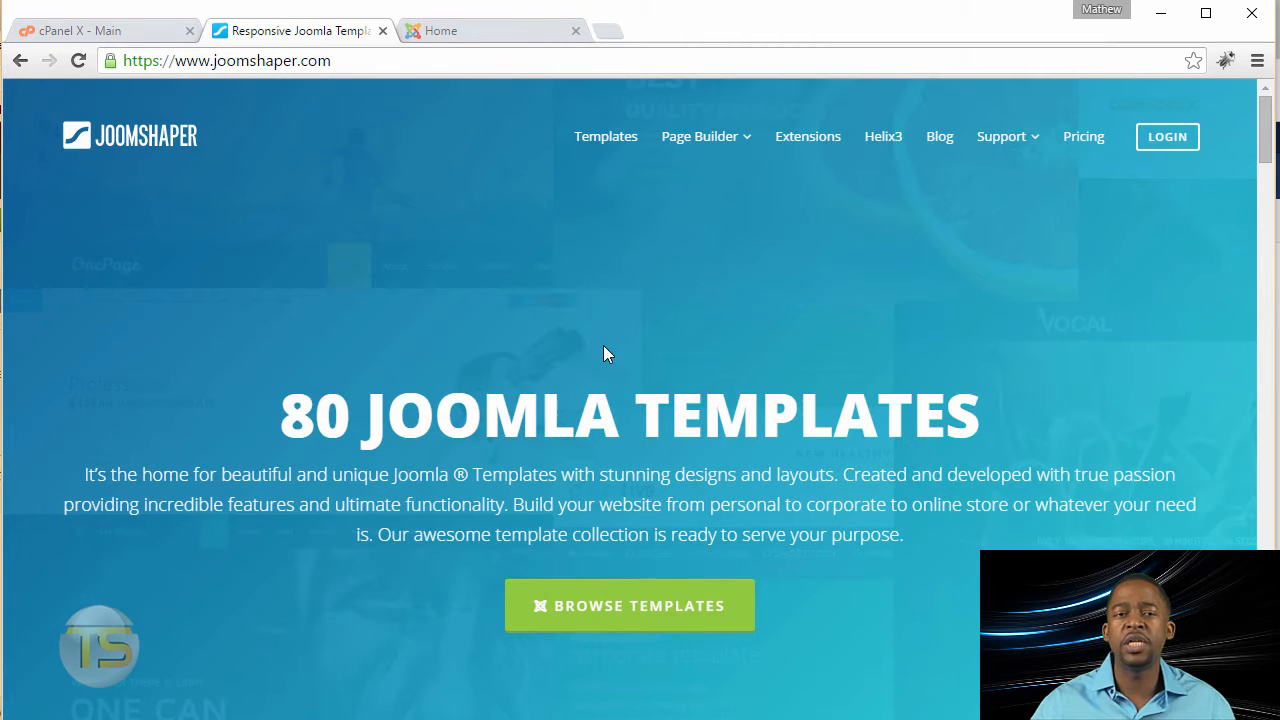
pyautogui.moveTo(560, 104)
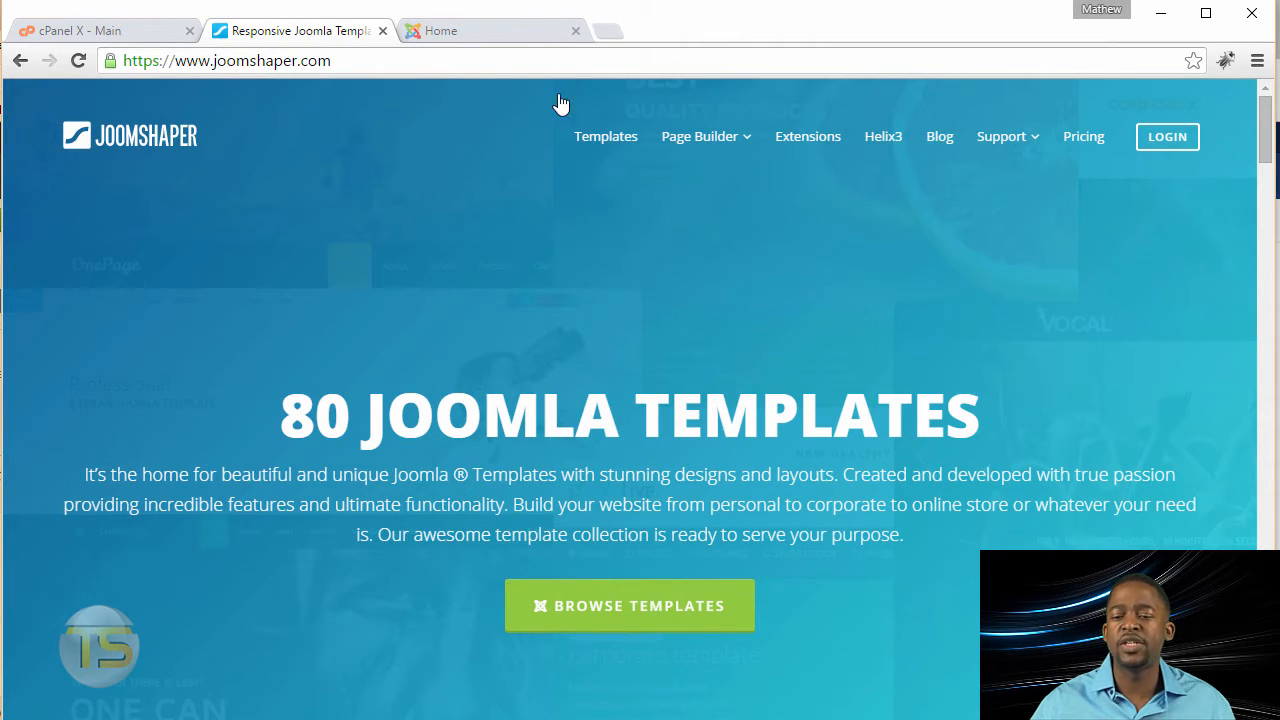
pyautogui.moveTo(490, 30)
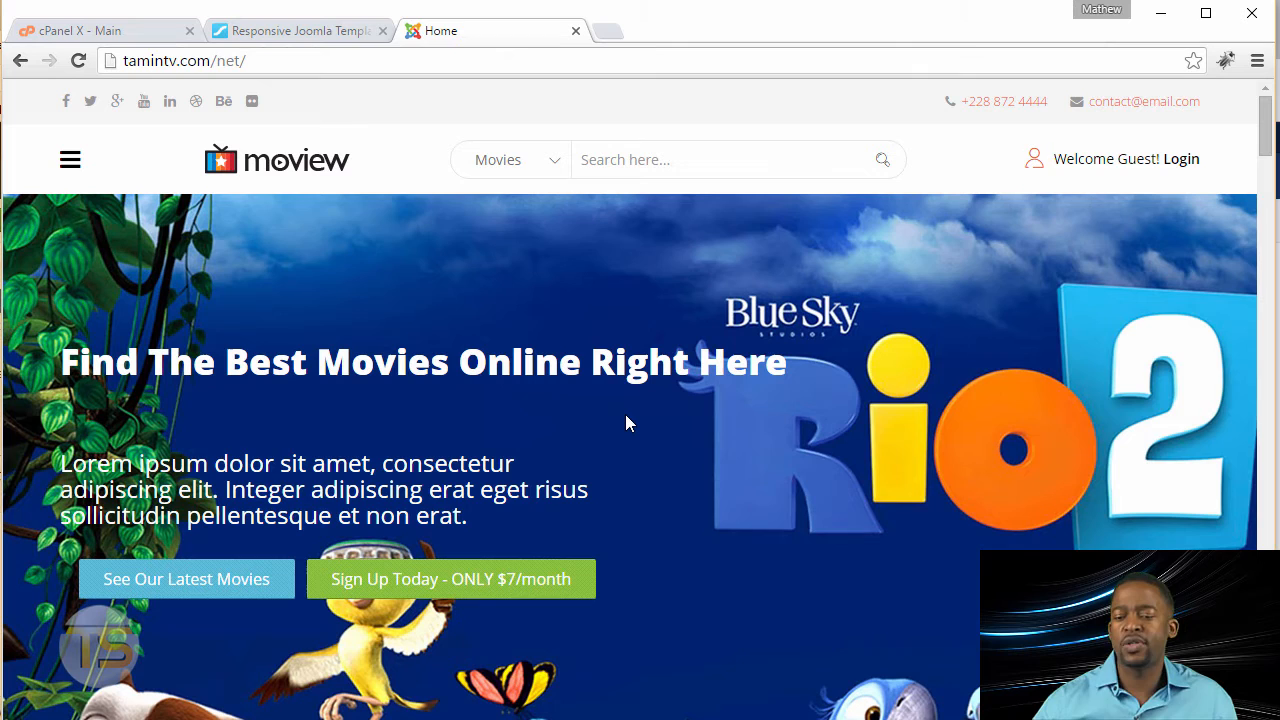
pyautogui.moveTo(644, 452)
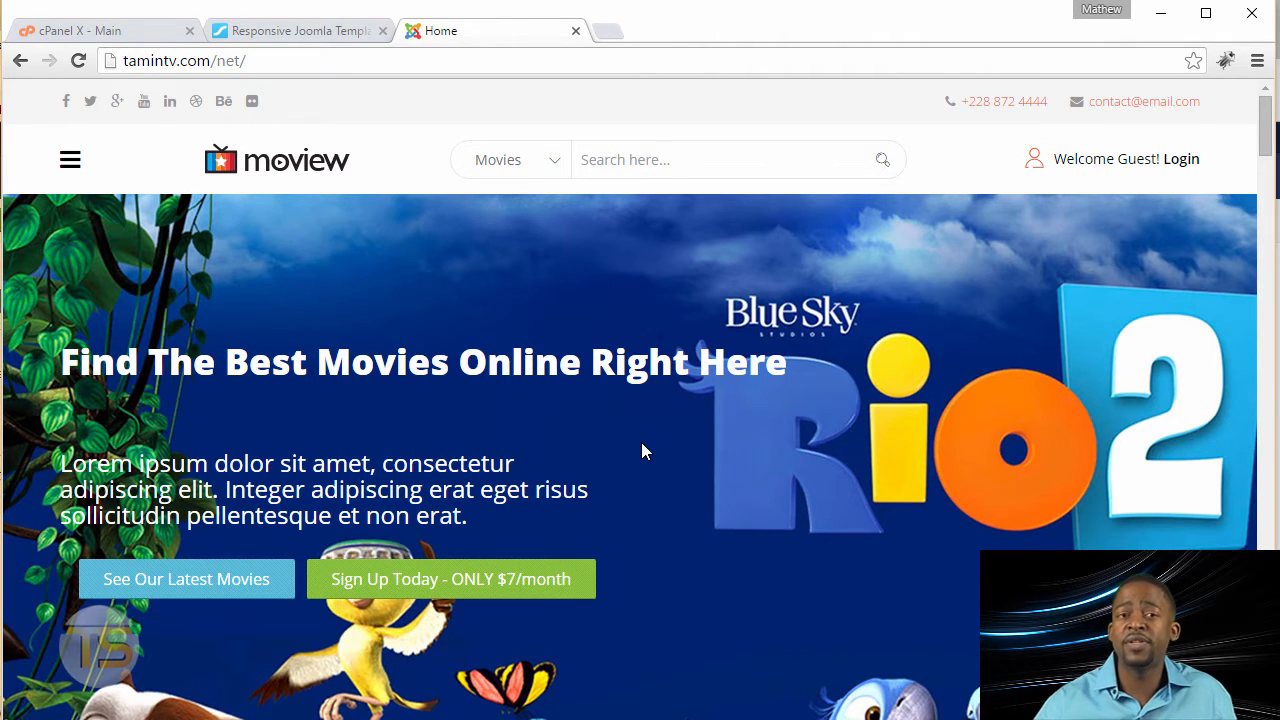
pyautogui.moveTo(800, 472)
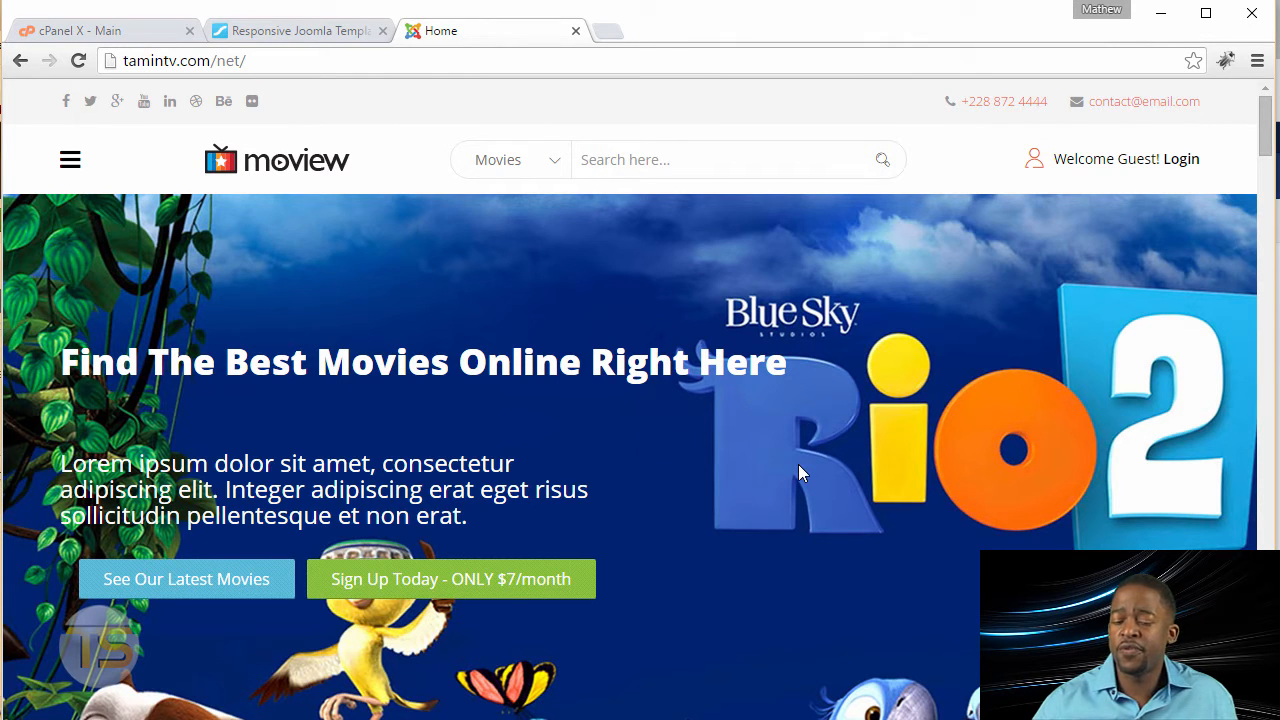
# Scroll the Moview home page past the Rio 2 banner and Latest Movies to the poster grid
pyautogui.scroll(-3)
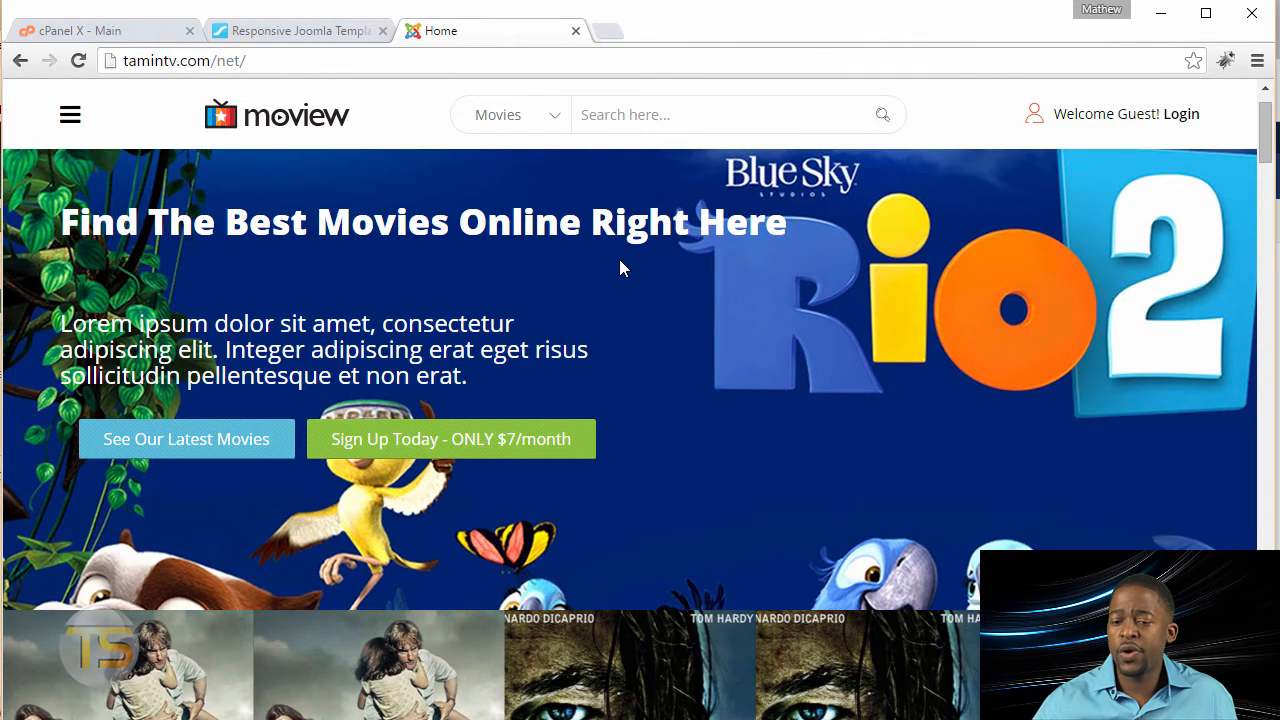
pyautogui.scroll(-3)
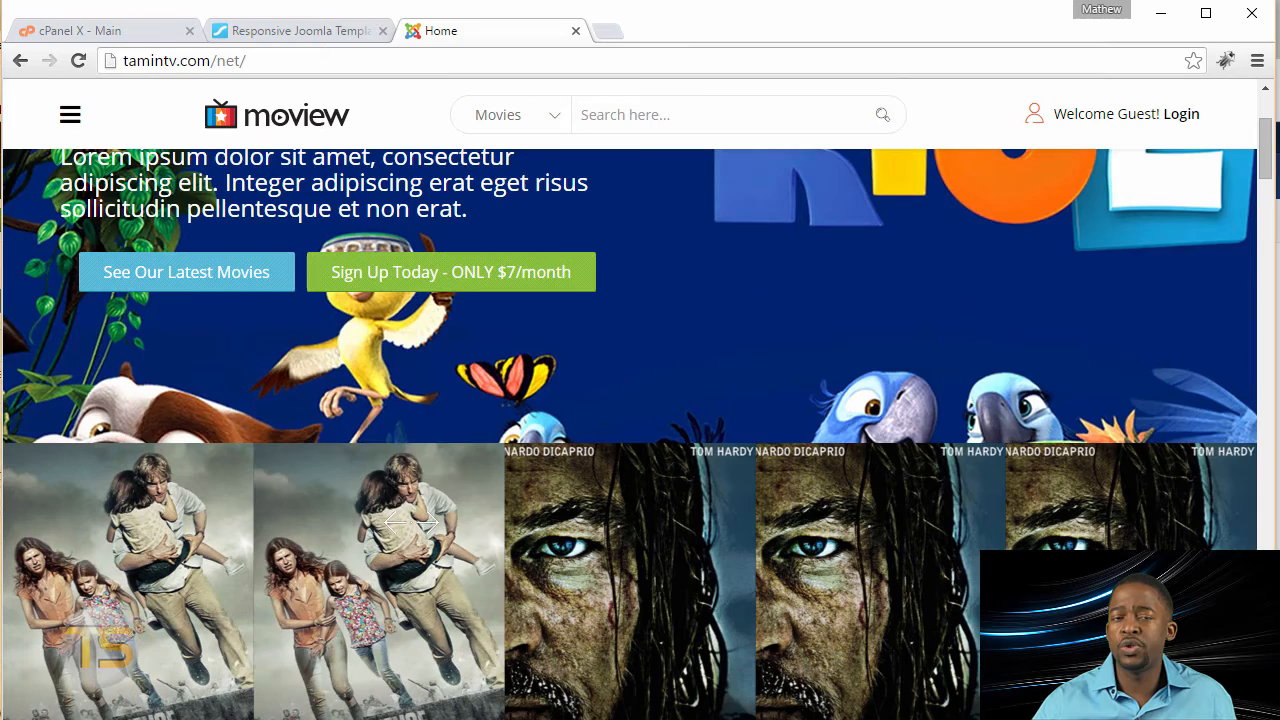
pyautogui.scroll(-3)
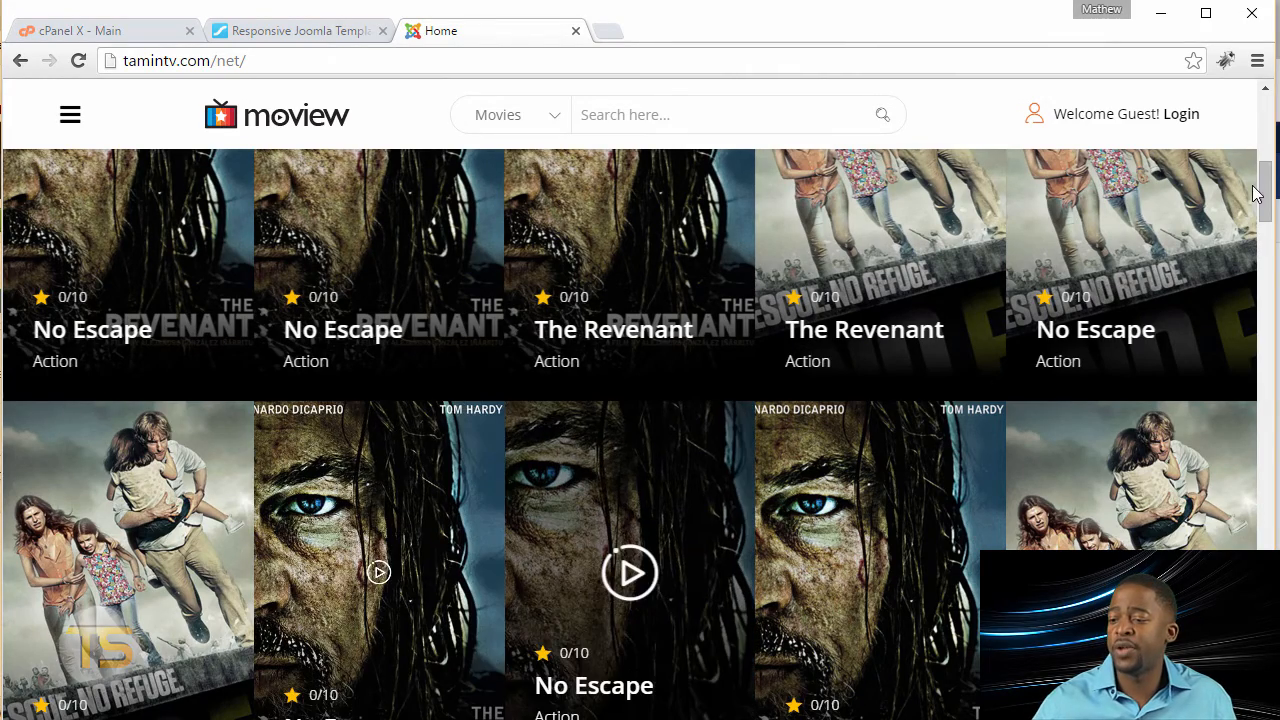
pyautogui.scroll(-3)
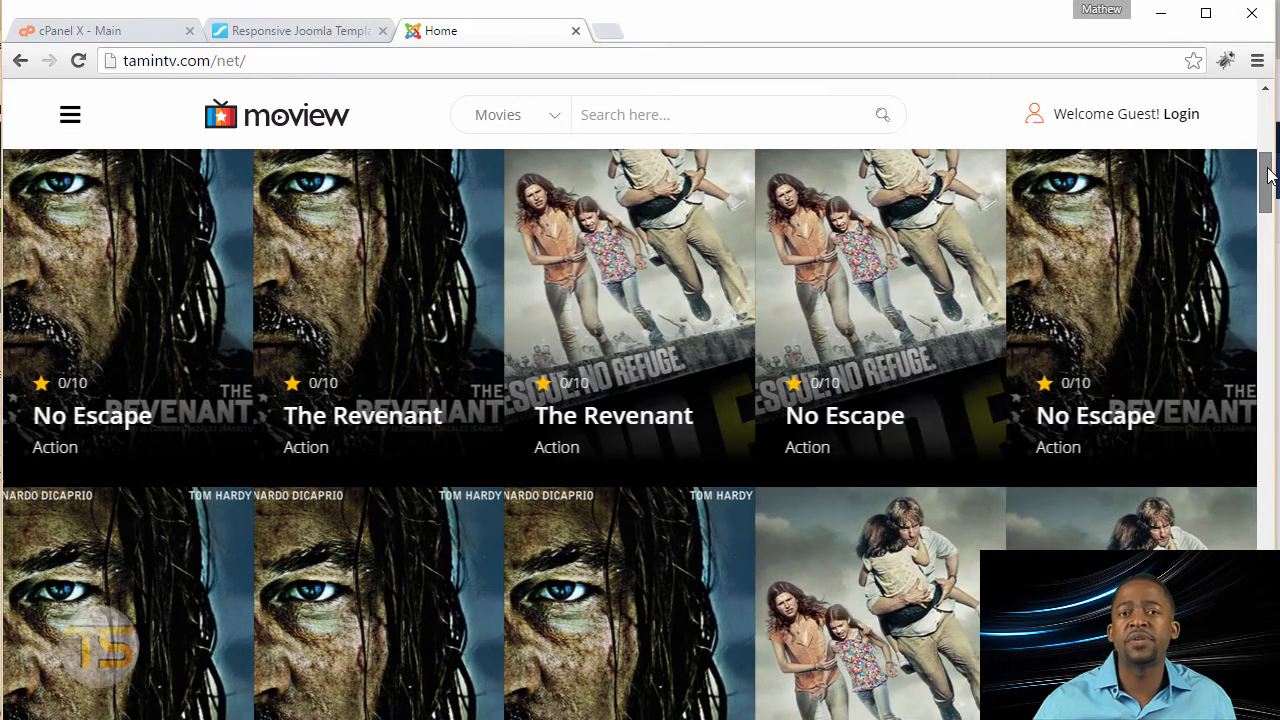
pyautogui.scroll(-3)
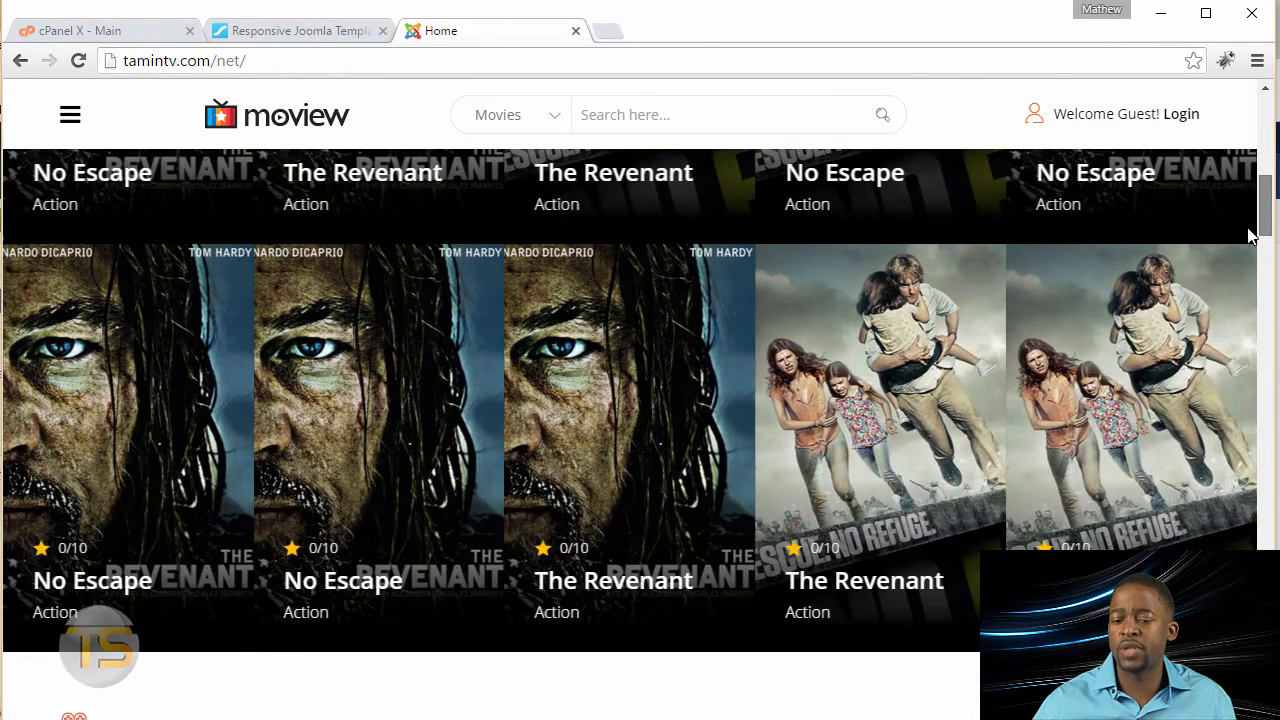
pyautogui.scroll(-3)
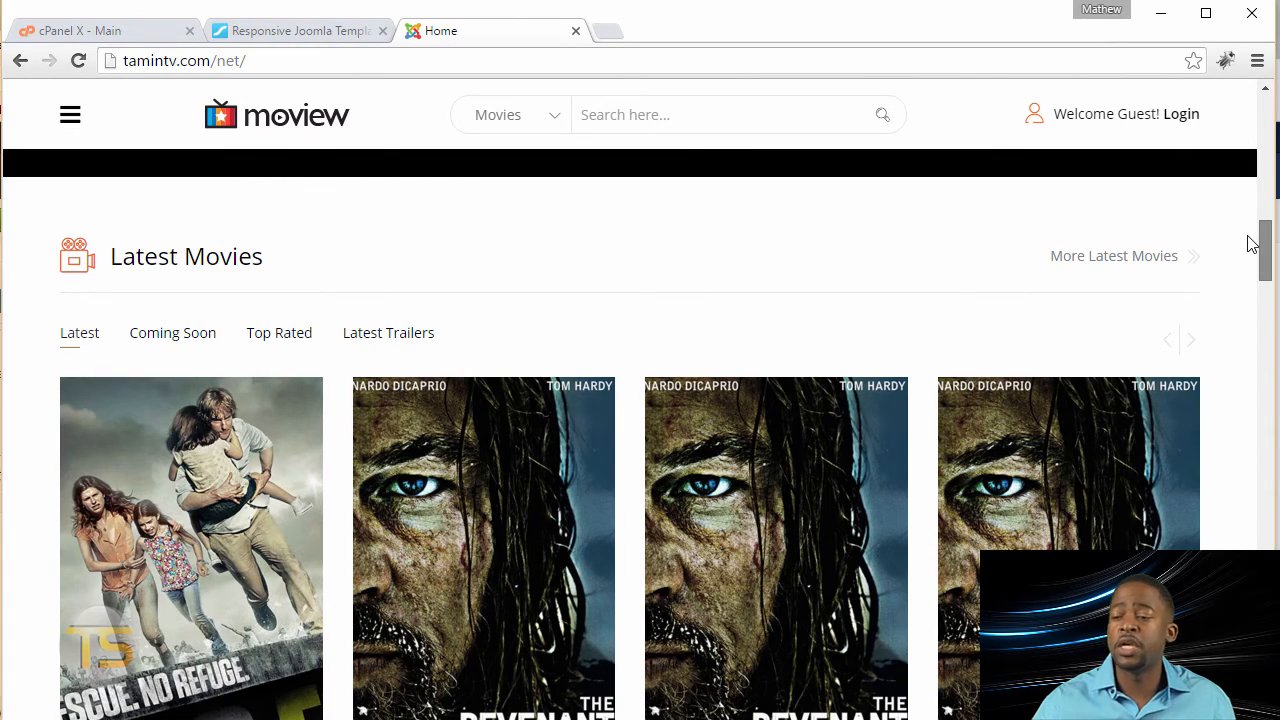
pyautogui.scroll(-3)
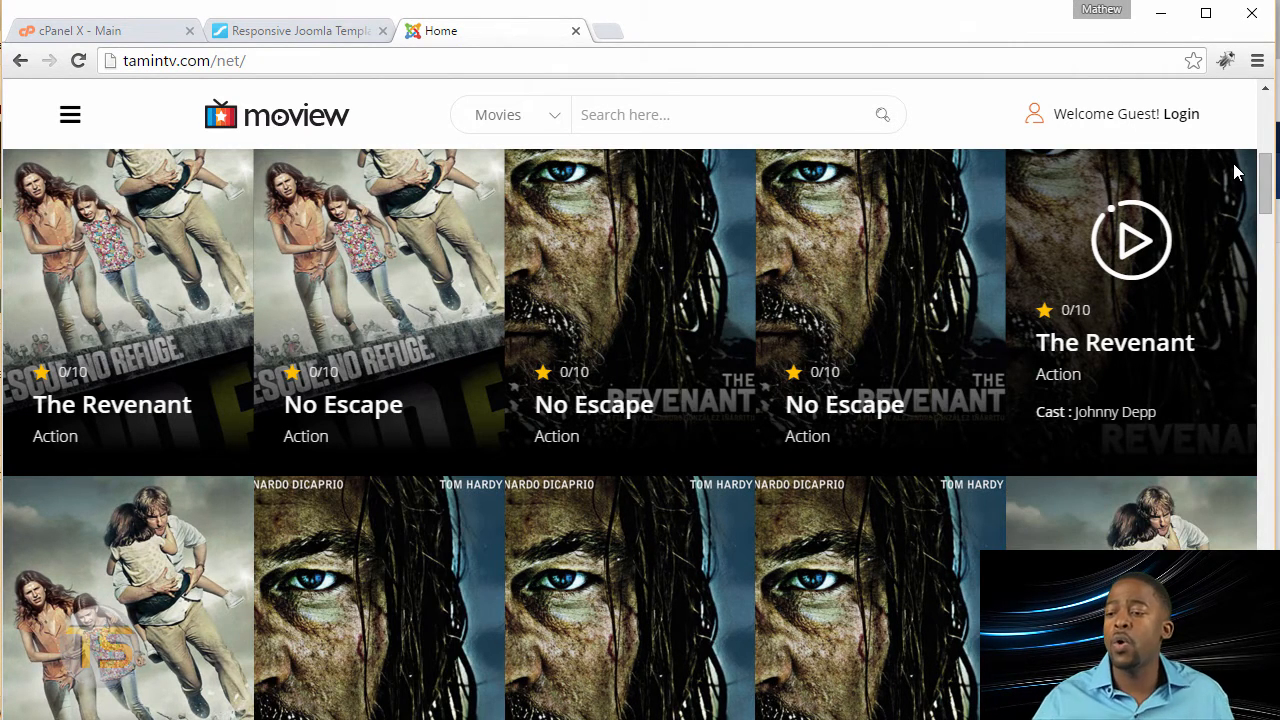
pyautogui.moveTo(990, 264)
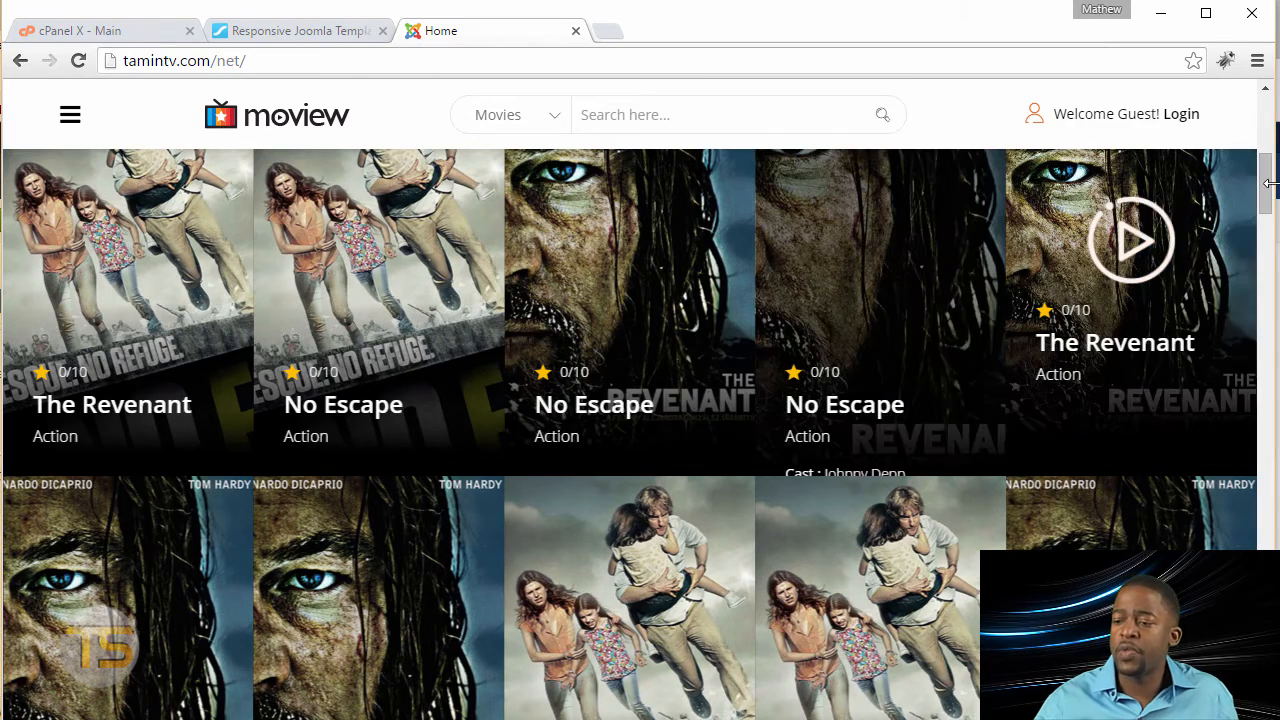
pyautogui.scroll(3)
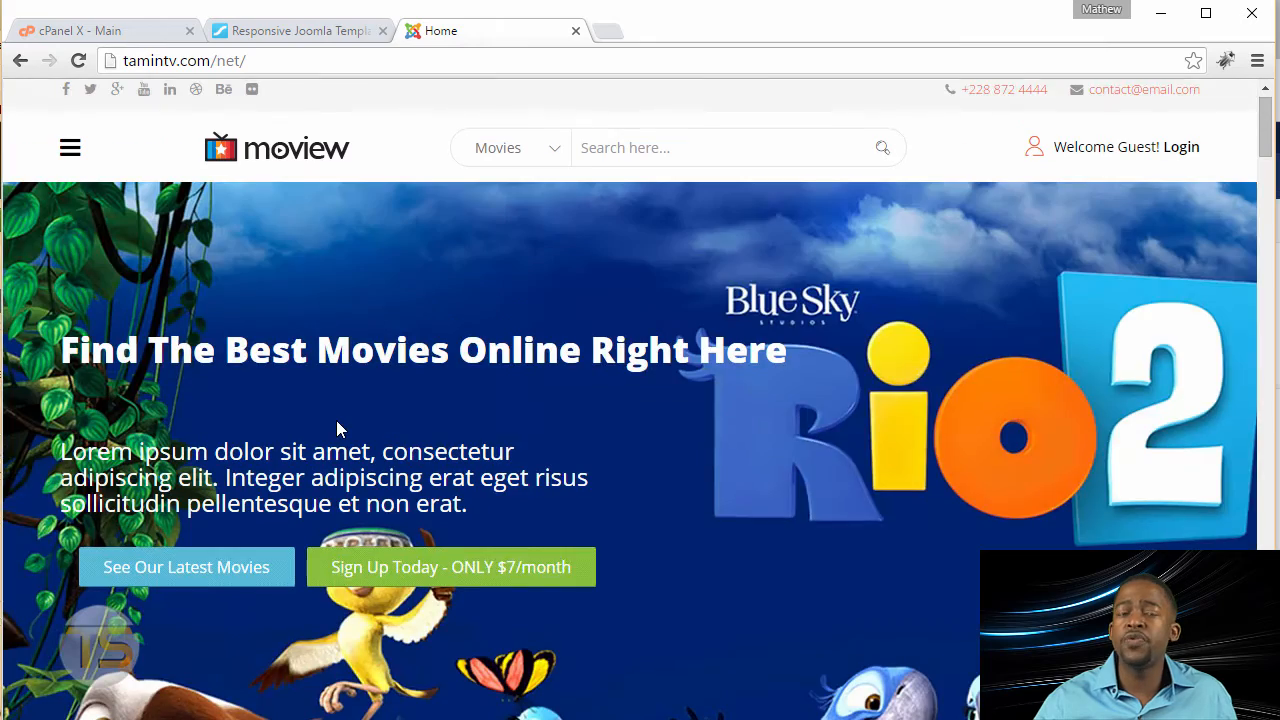
pyautogui.scroll(3)
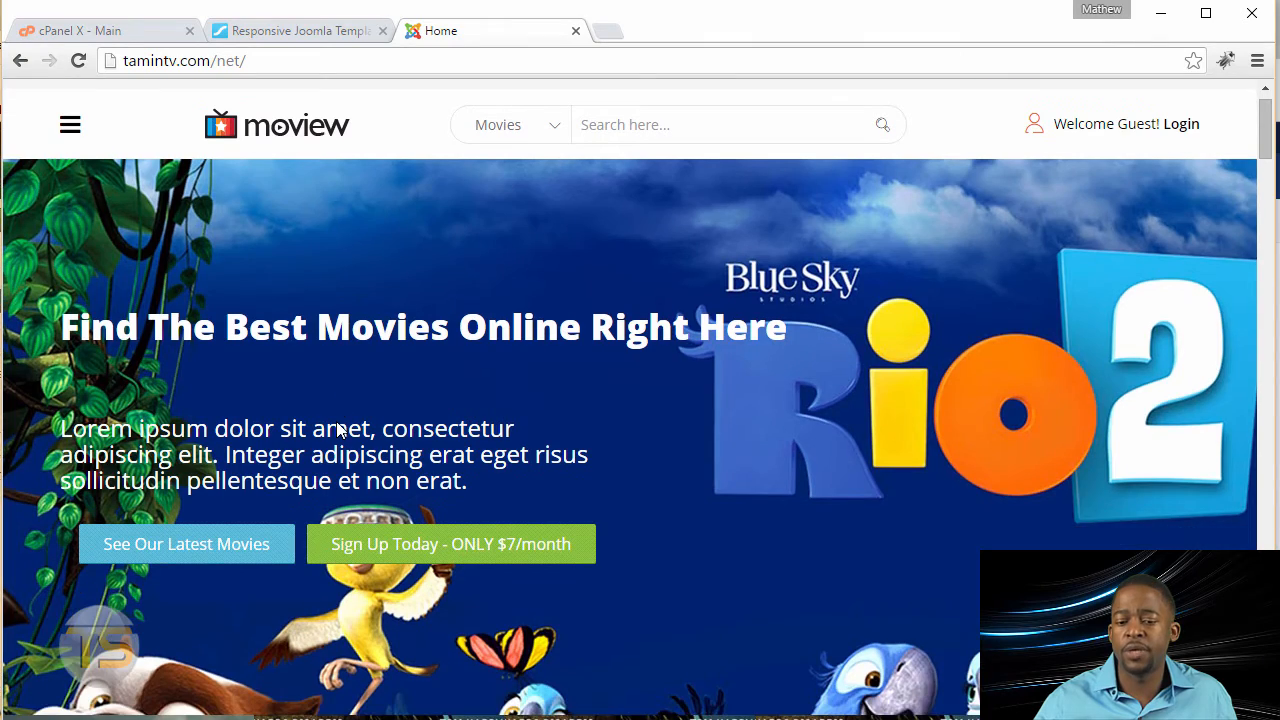
pyautogui.scroll(-3)
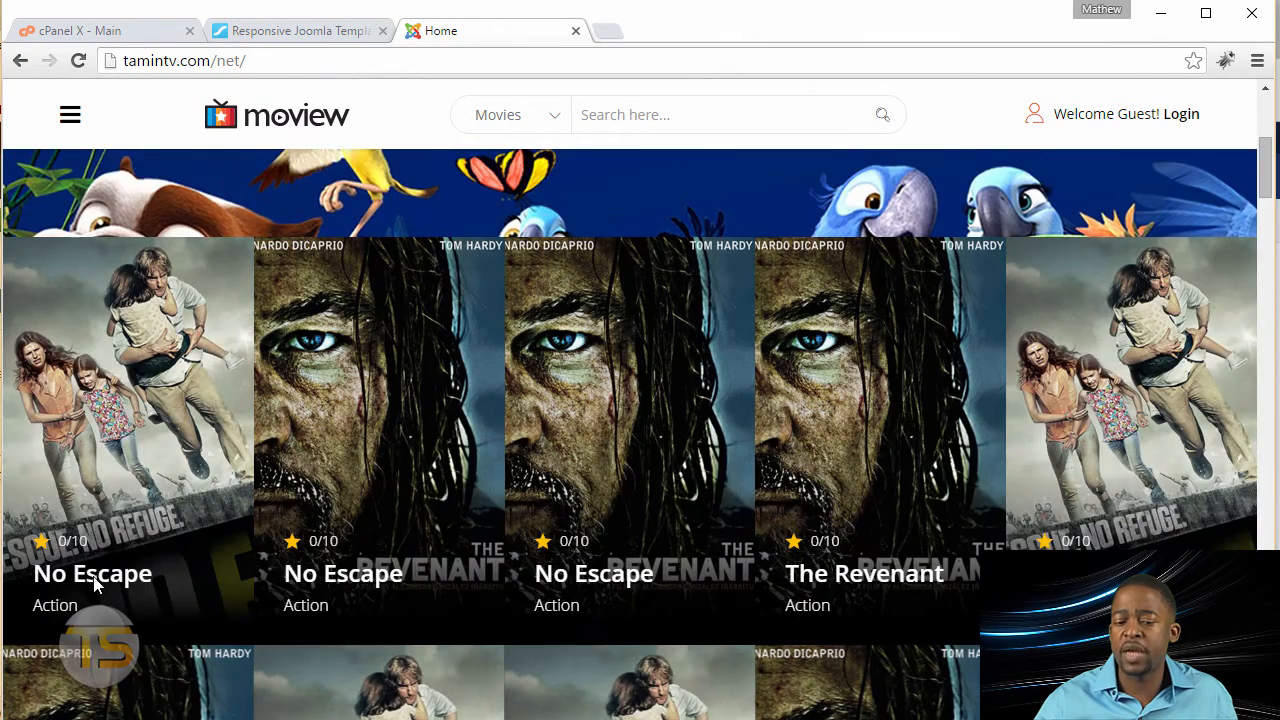
pyautogui.scroll(-3)
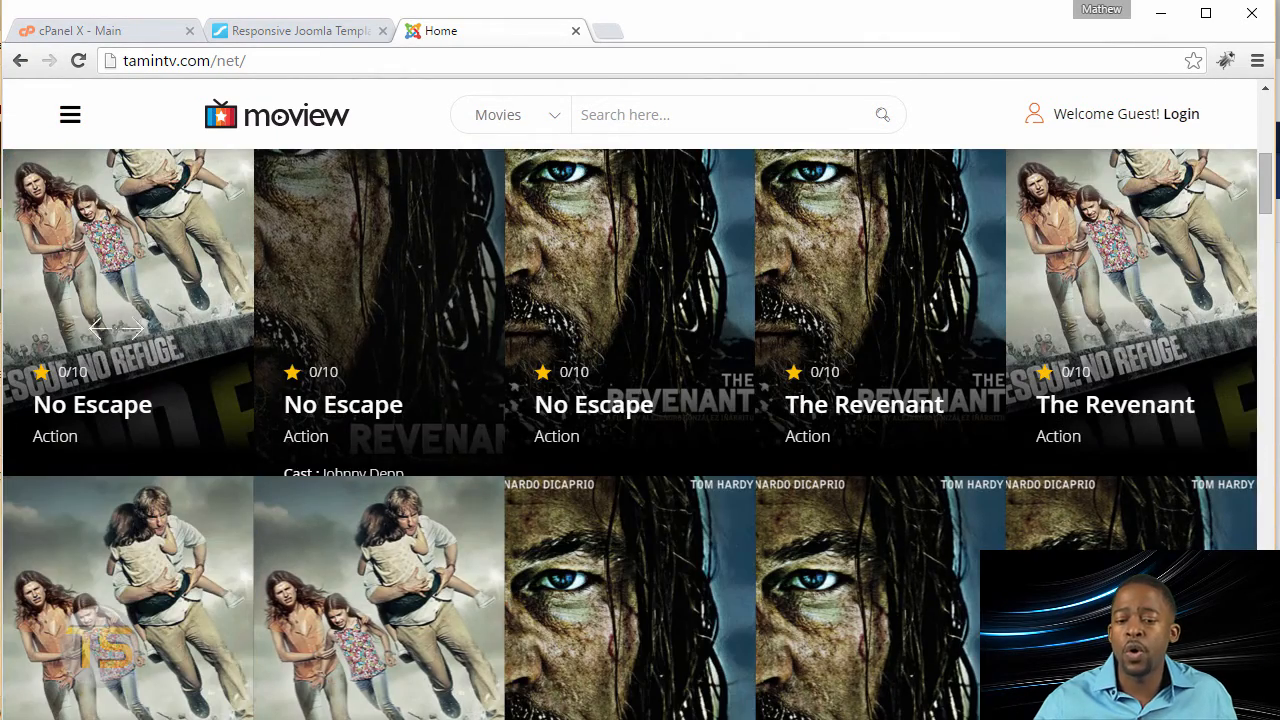
pyautogui.scroll(-3)
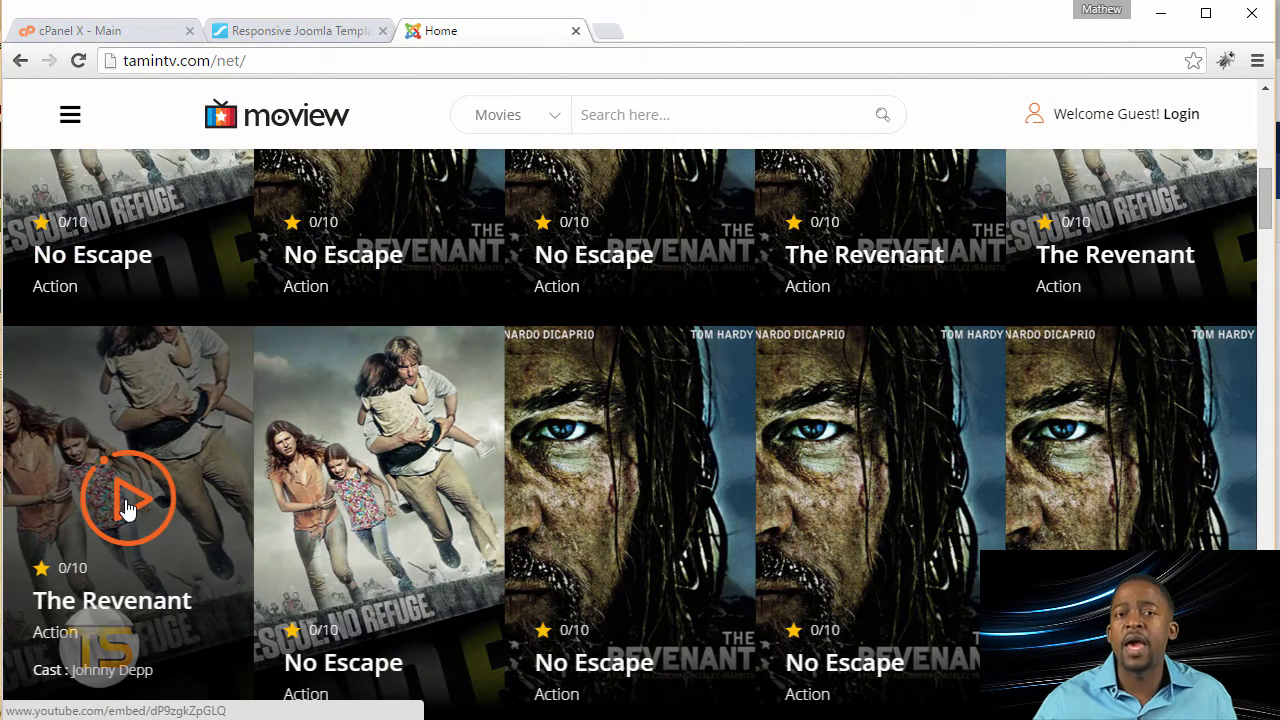
pyautogui.click(128, 498)
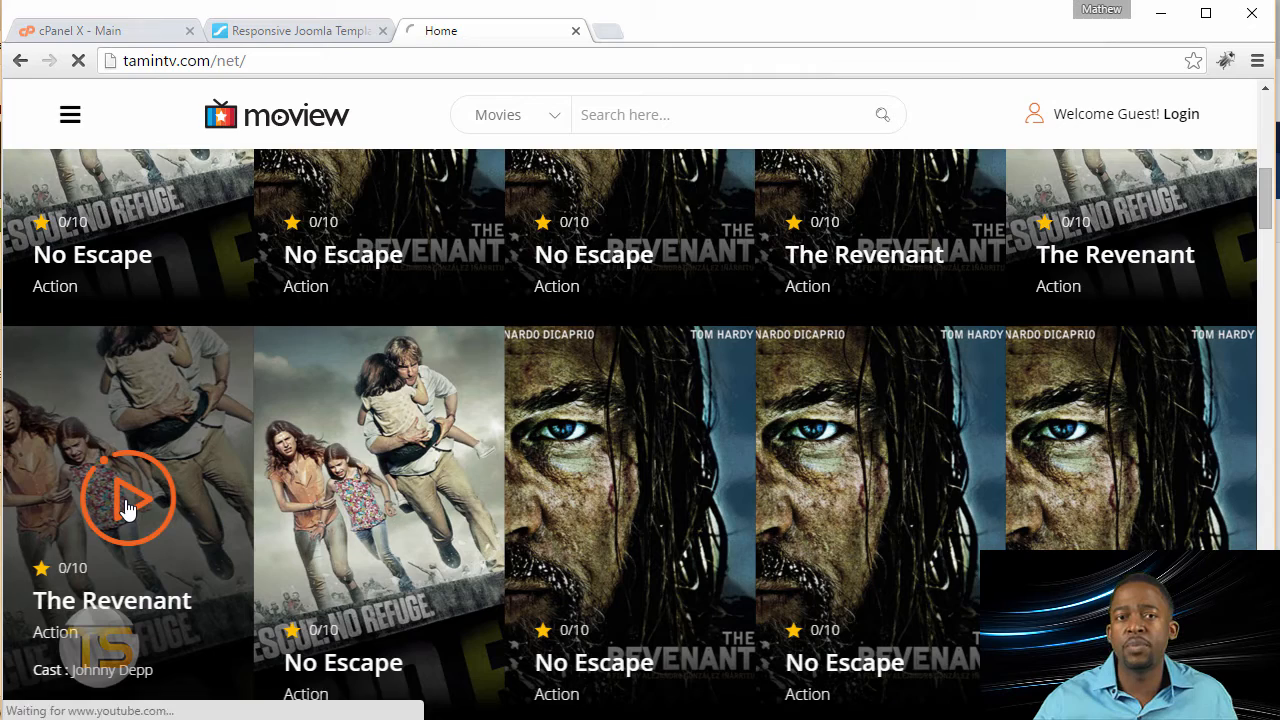
pyautogui.click(128, 498)
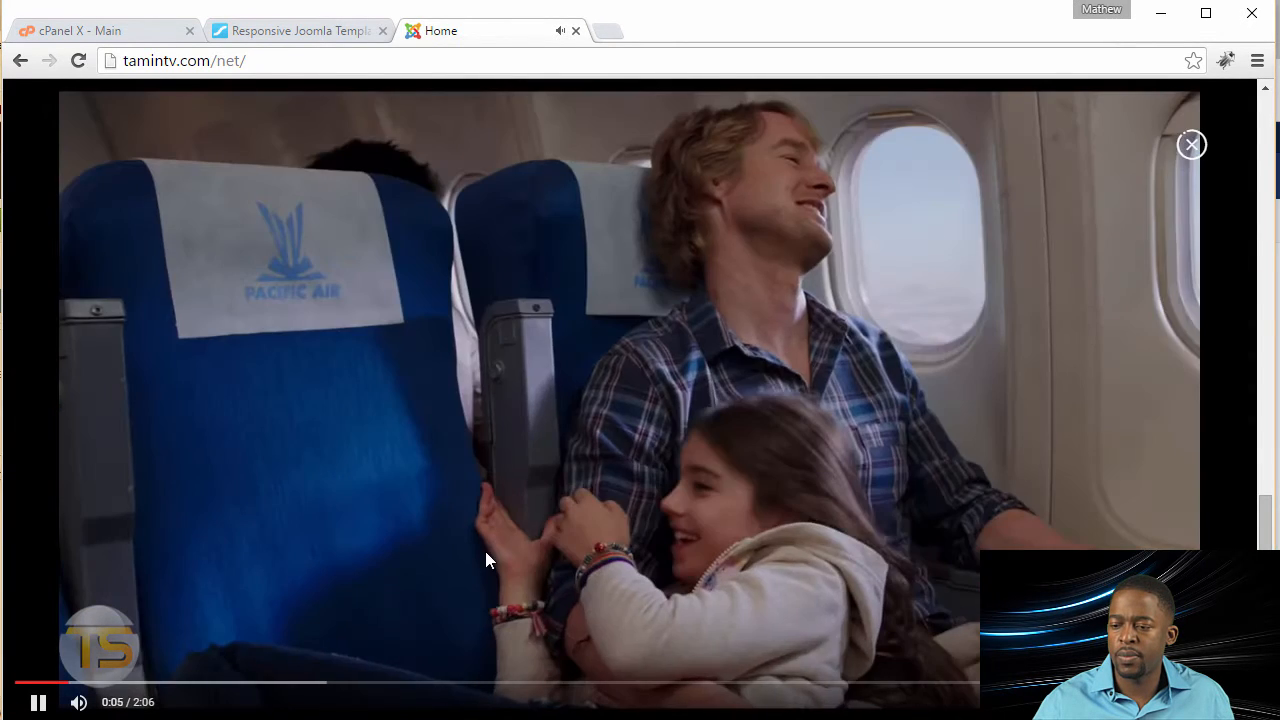
pyautogui.click(1192, 144)
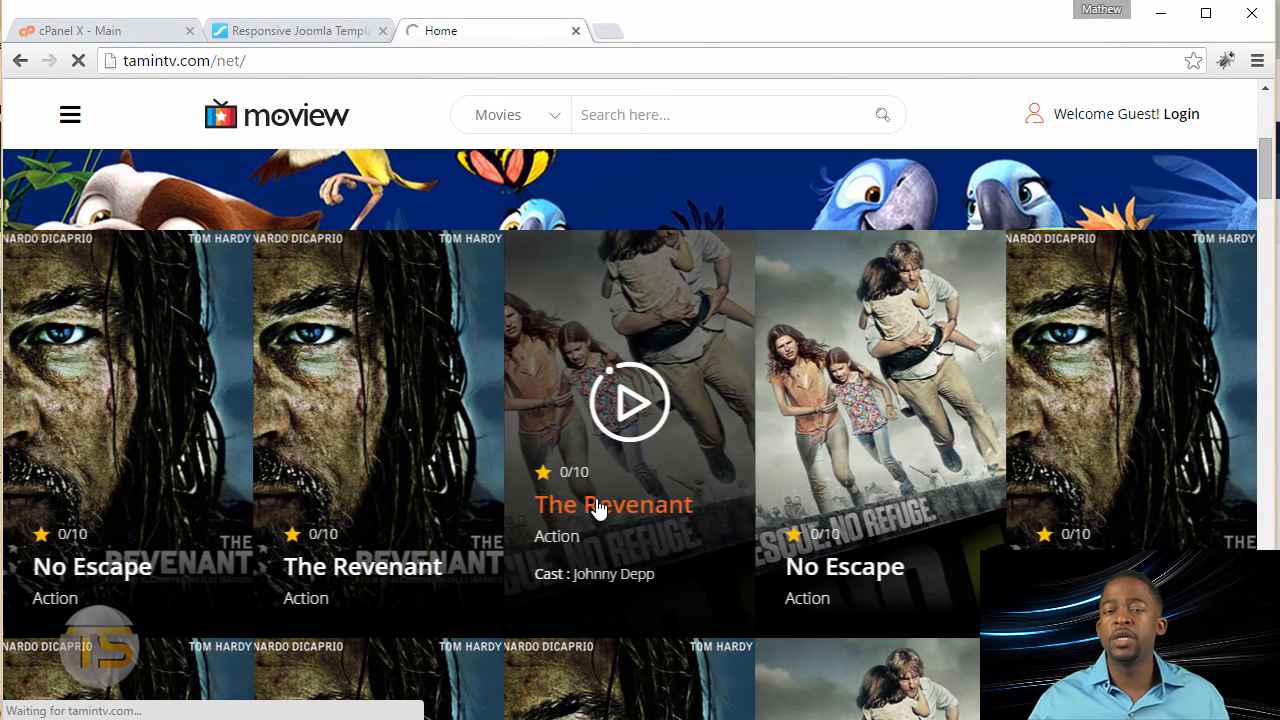
# Open The Revenant (2016) detail page and view its poster, rating and Movie Story
pyautogui.click(612, 504)
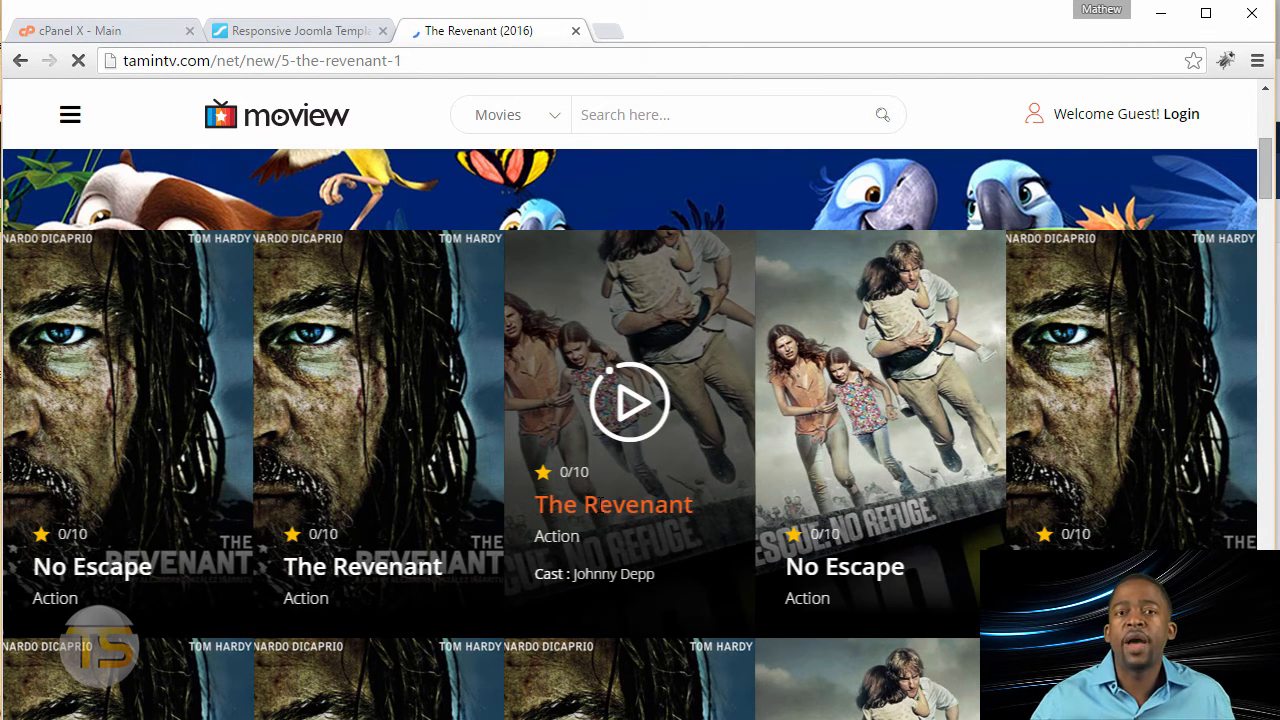
pyautogui.click(628, 402)
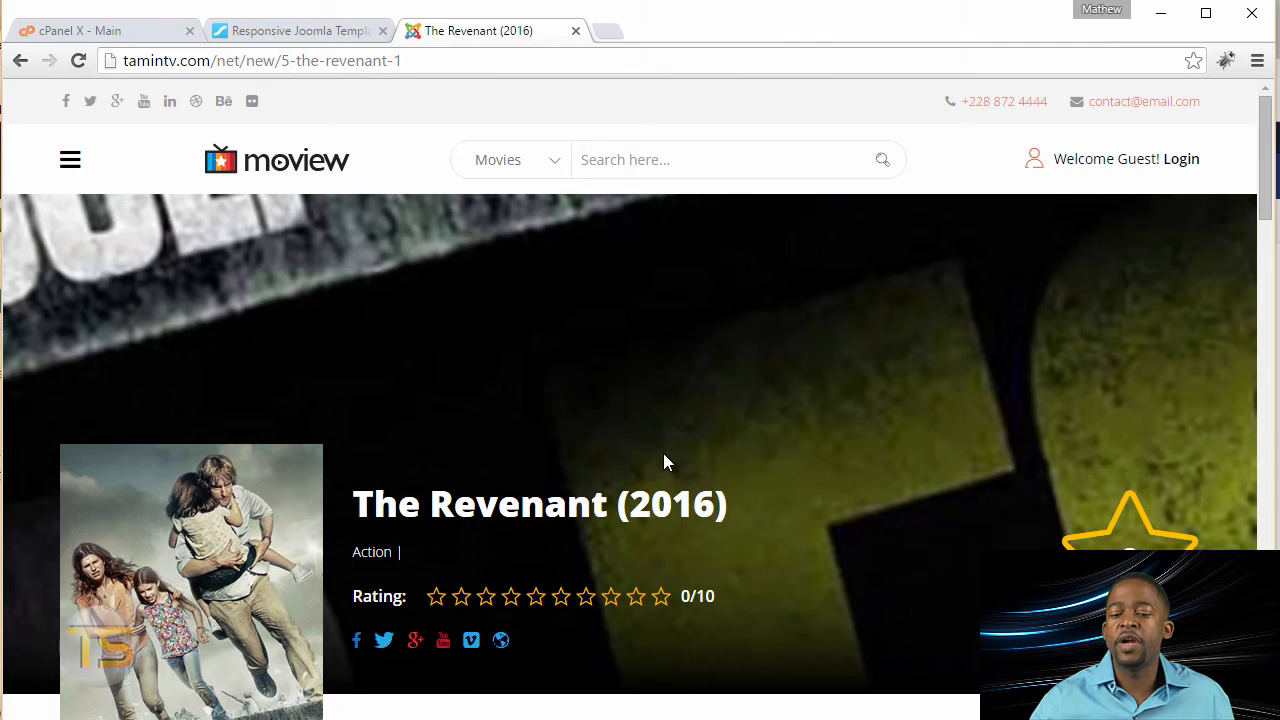
pyautogui.scroll(-3)
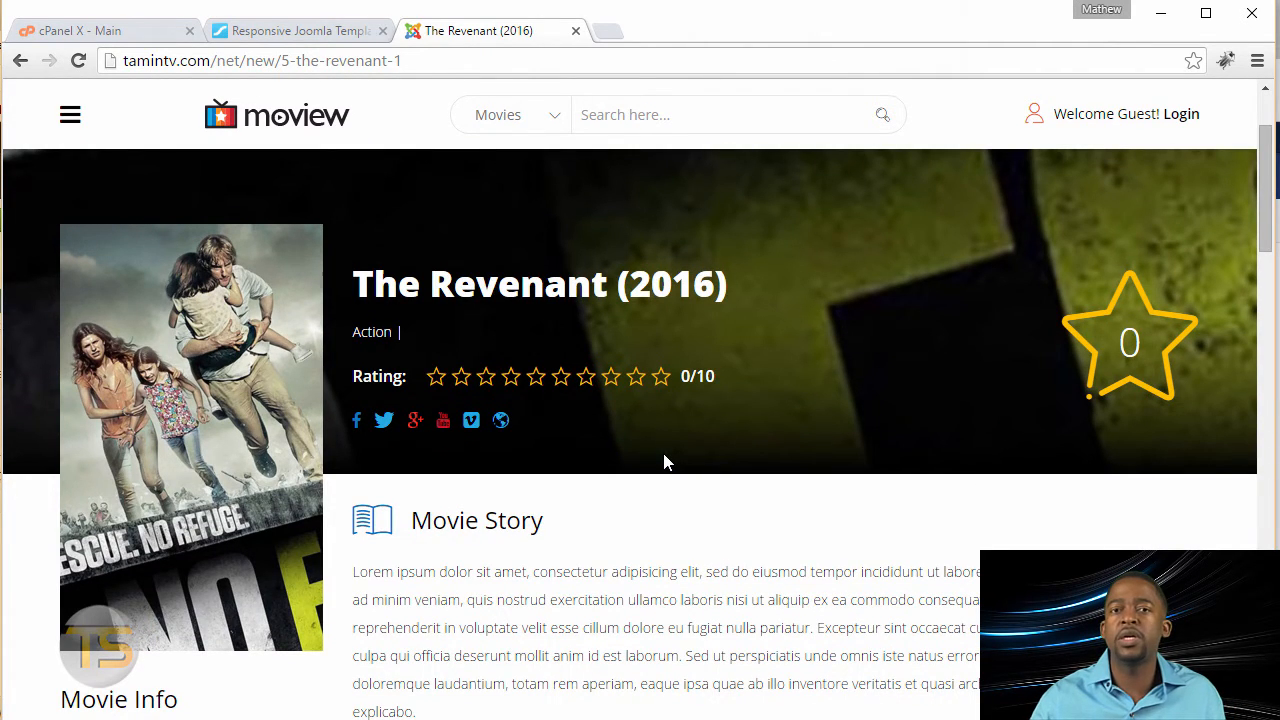
pyautogui.moveTo(632, 512)
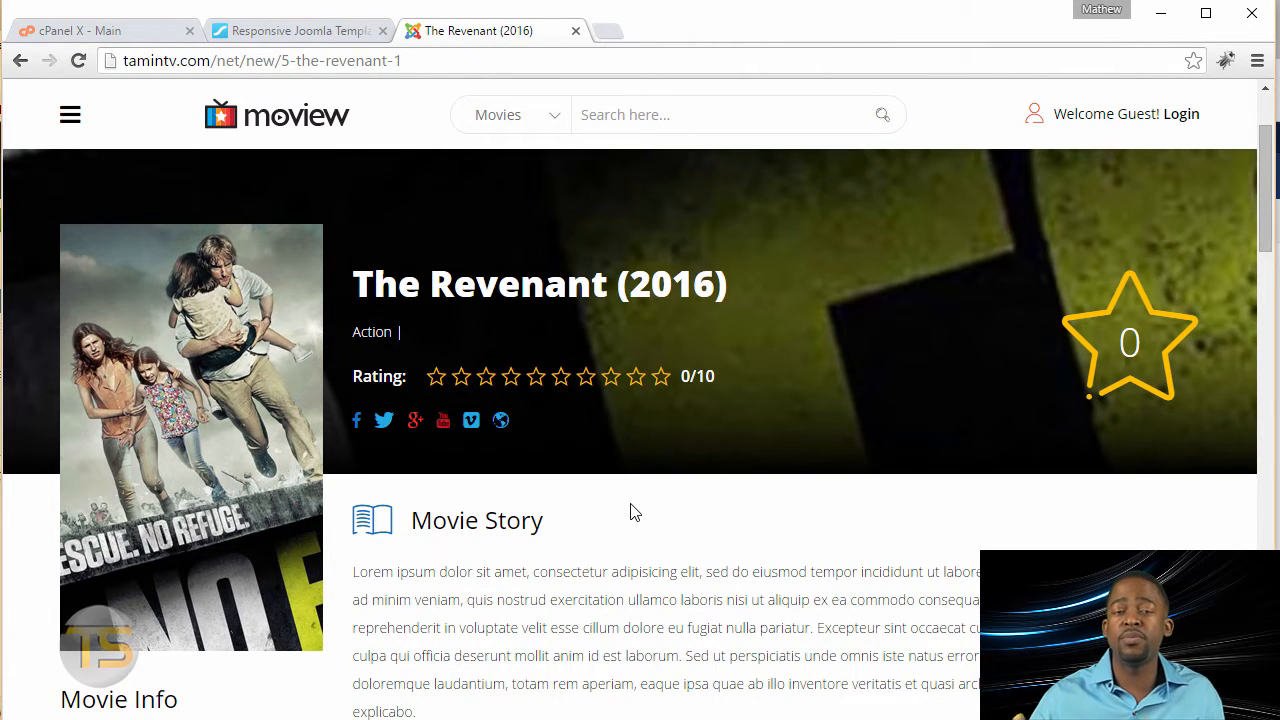
pyautogui.moveTo(484, 388)
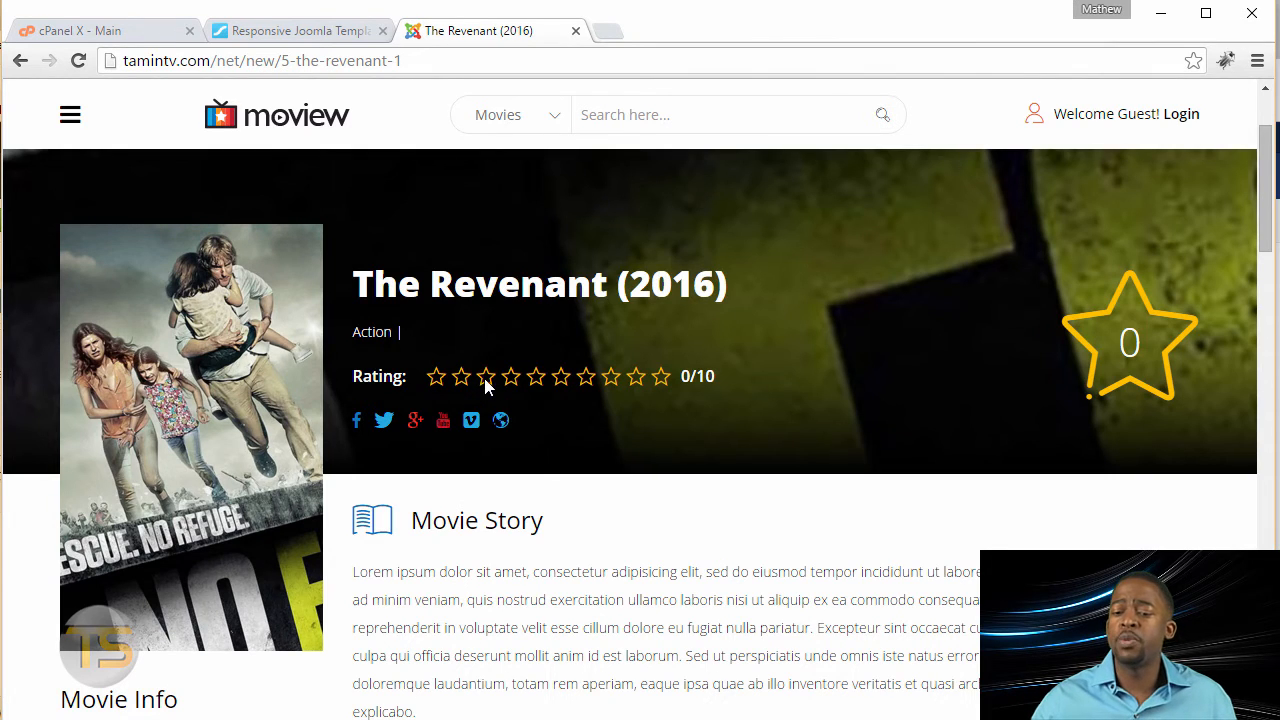
pyautogui.moveTo(650, 556)
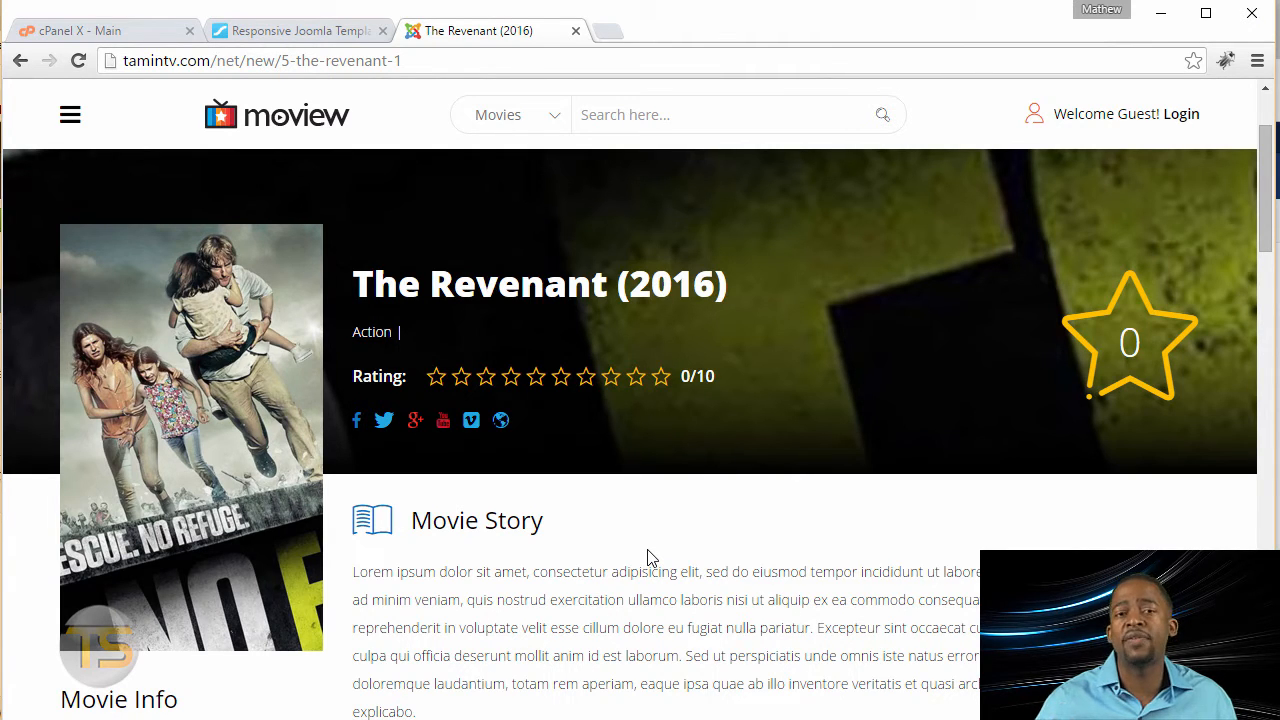
pyautogui.moveTo(490, 550)
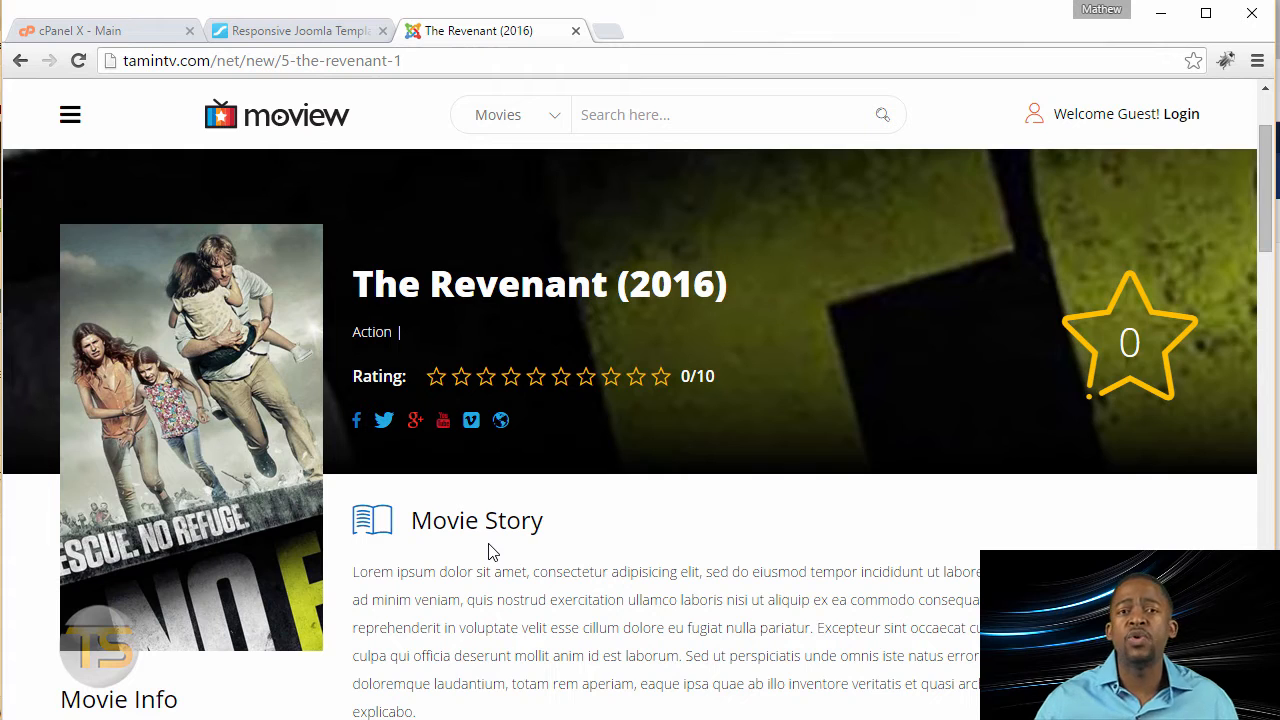
pyautogui.moveTo(578, 532)
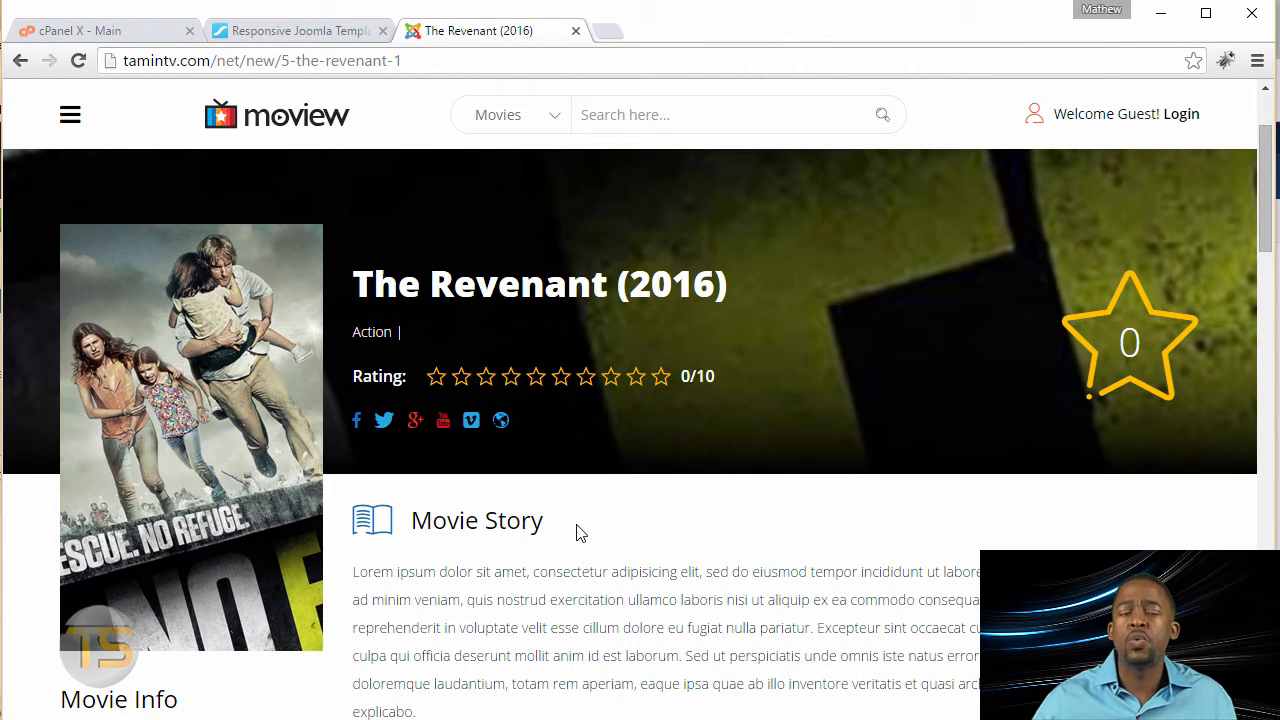
pyautogui.scroll(-3)
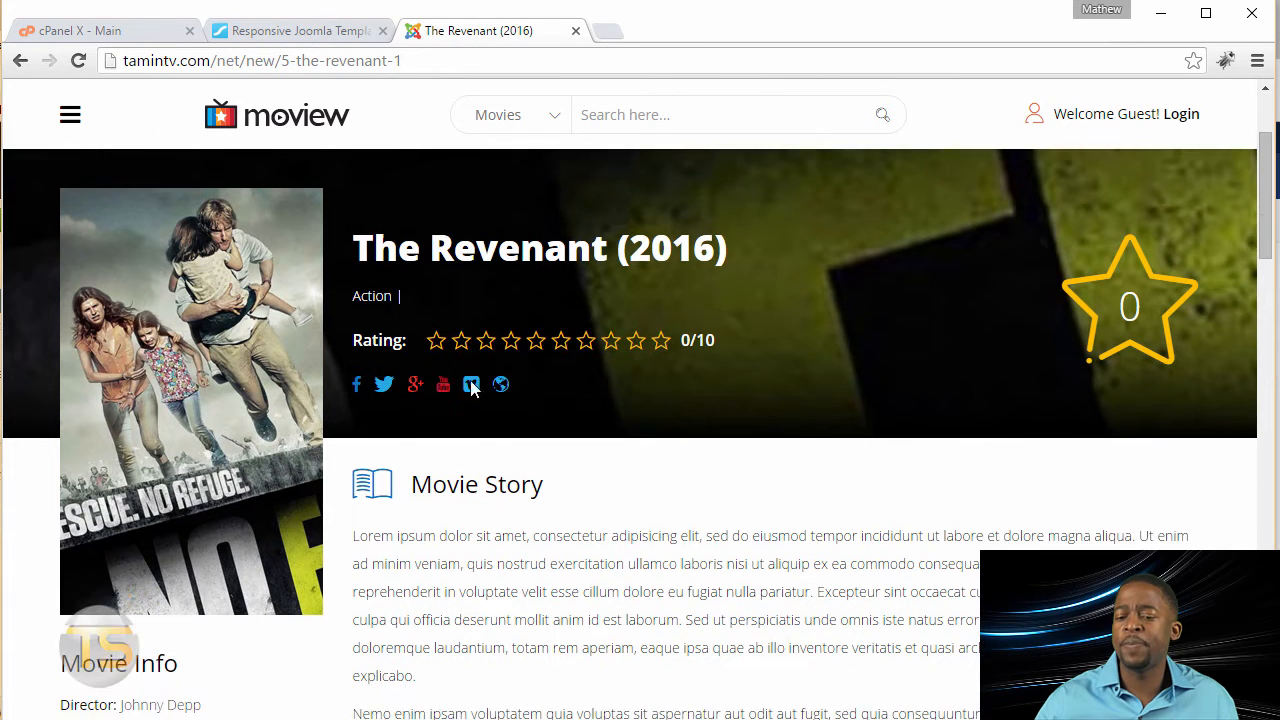
pyautogui.scroll(-3)
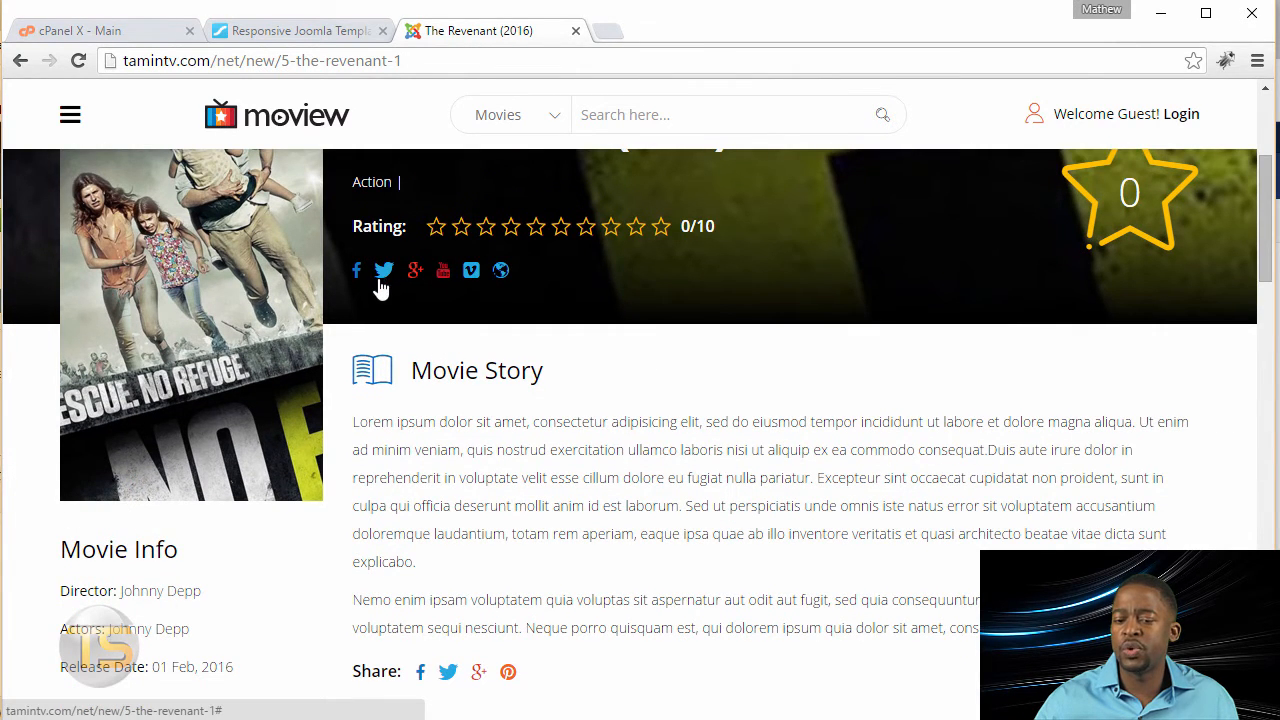
pyautogui.scroll(-3)
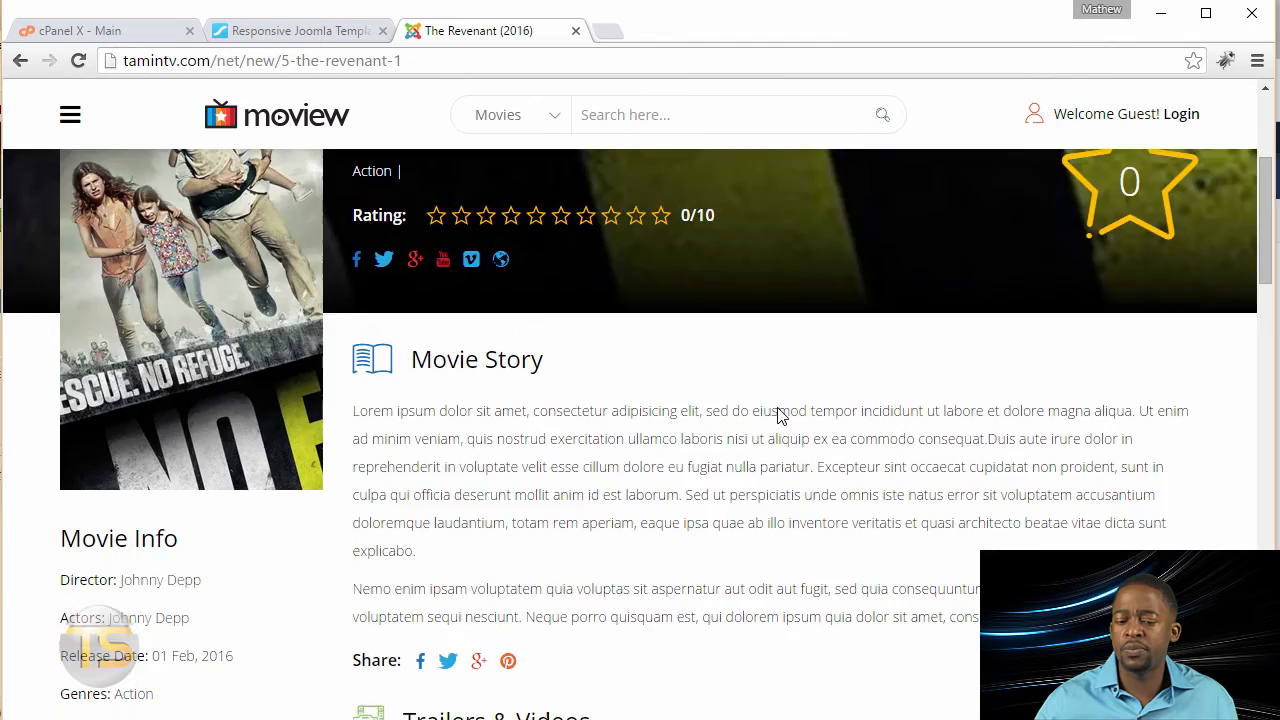
pyautogui.scroll(-3)
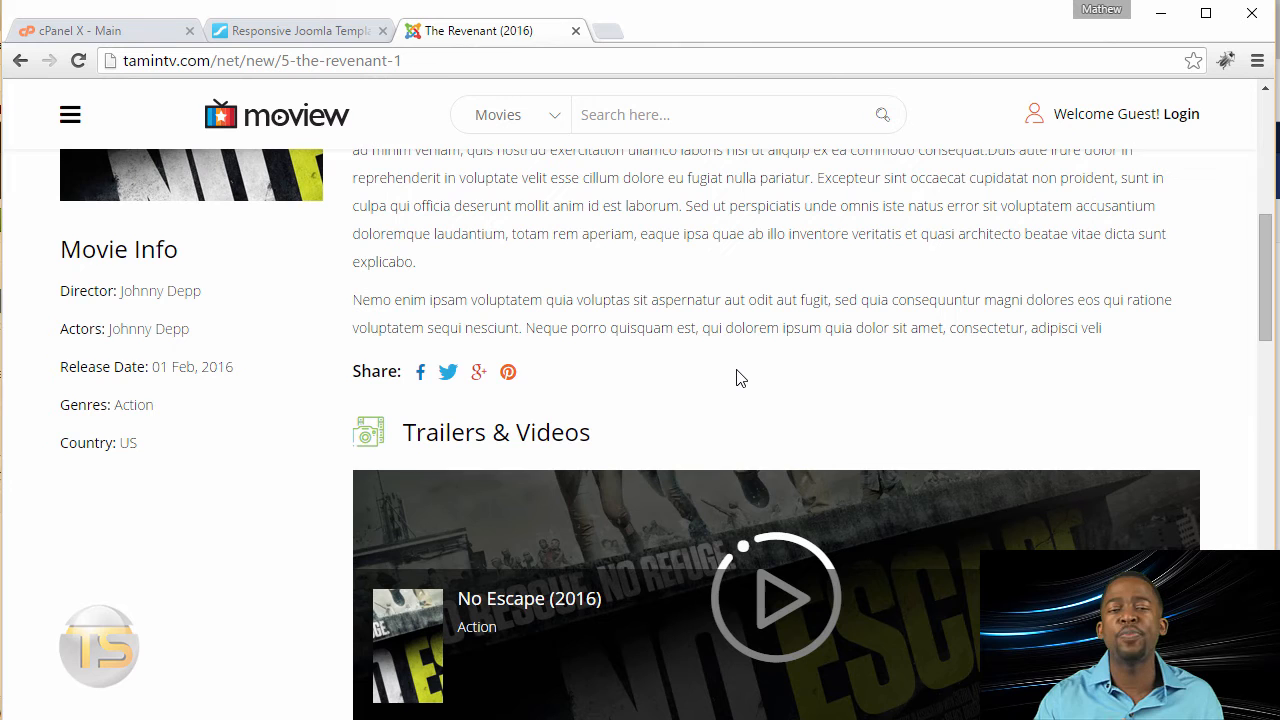
pyautogui.moveTo(640, 412)
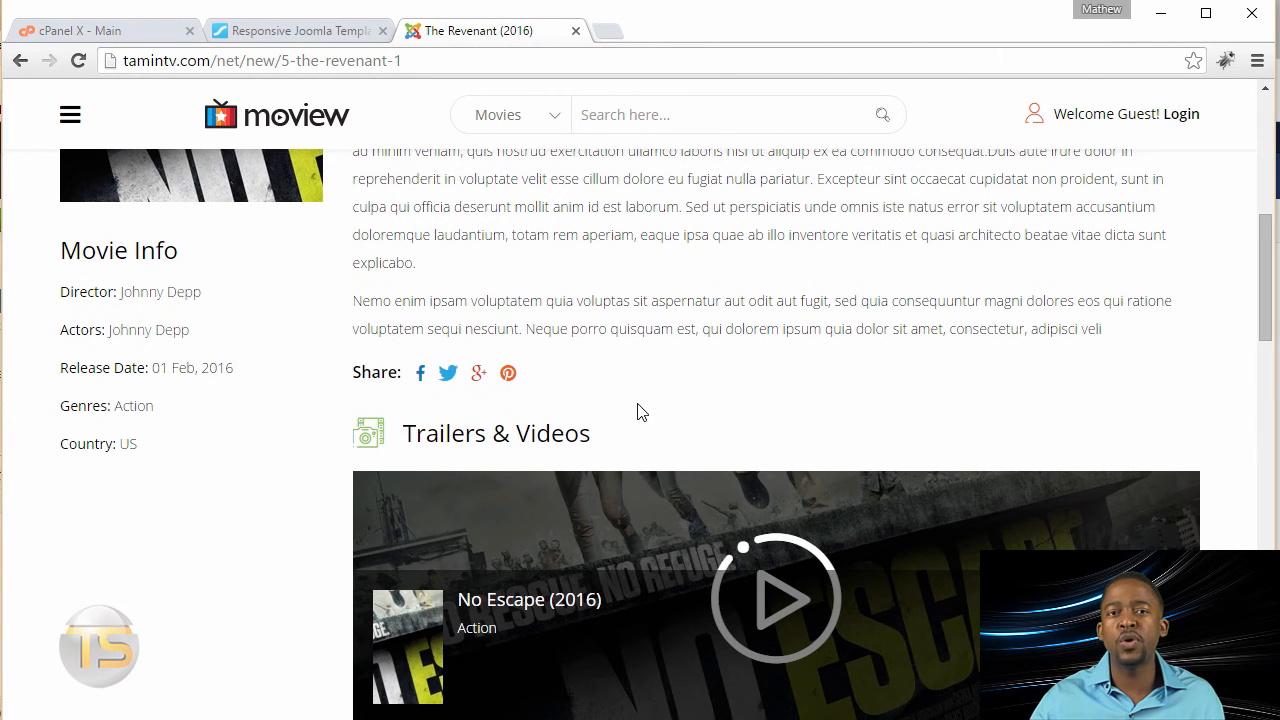
pyautogui.scroll(3)
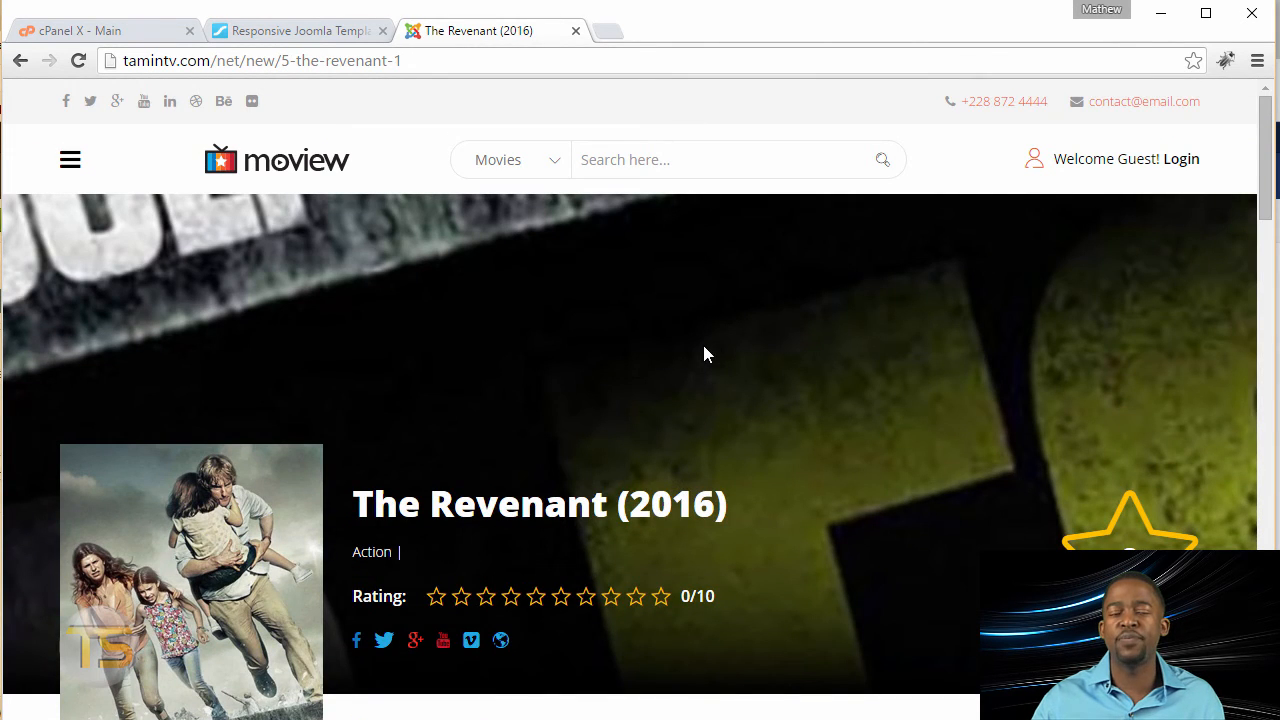